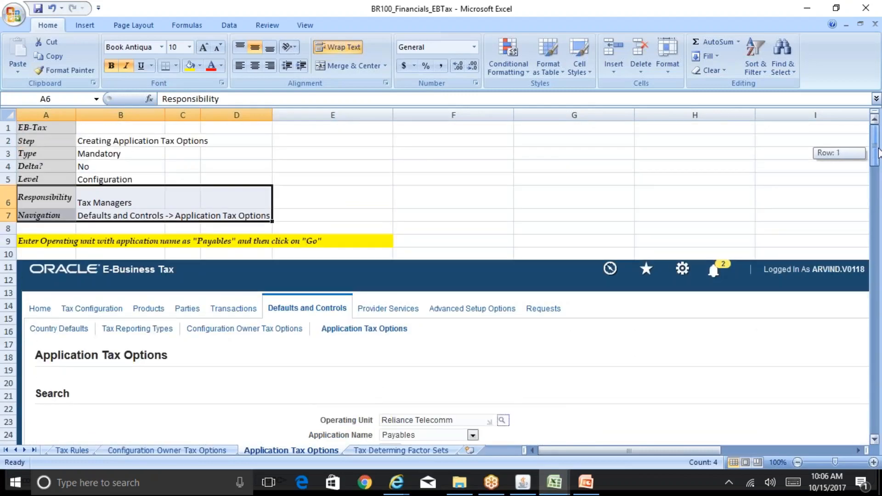
mouse_move(235, 460)
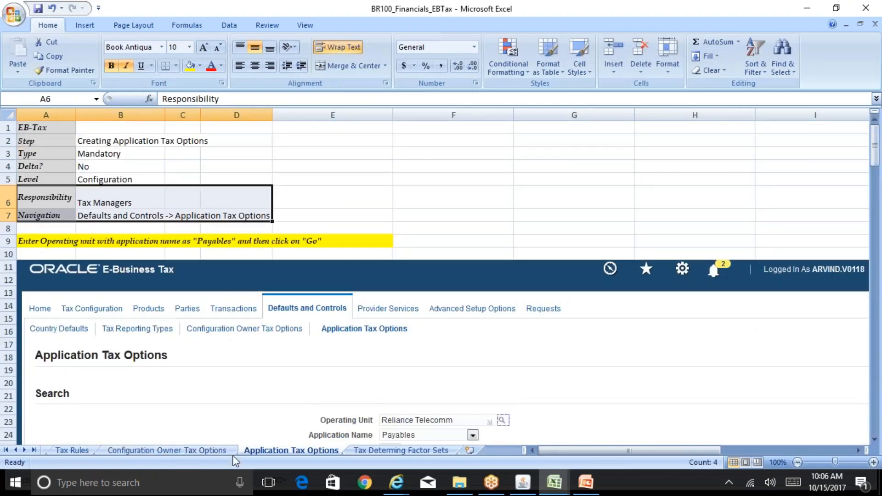
mouse_move(305, 461)
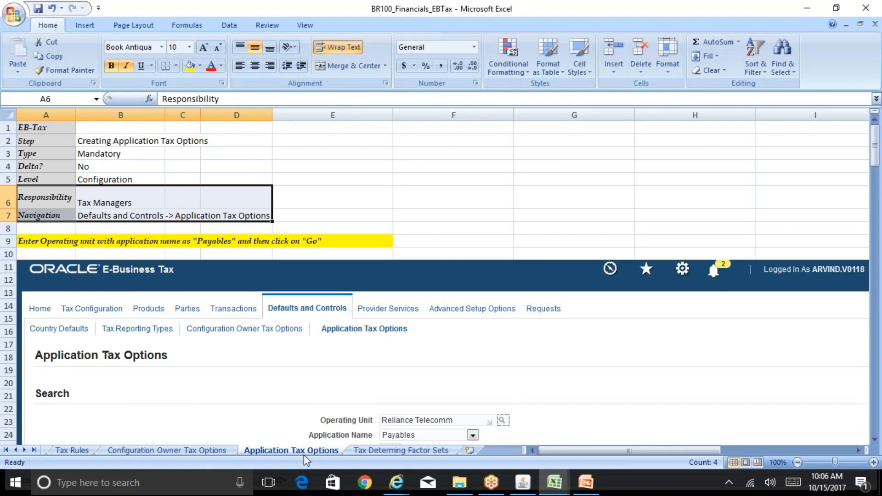
mouse_move(230, 467)
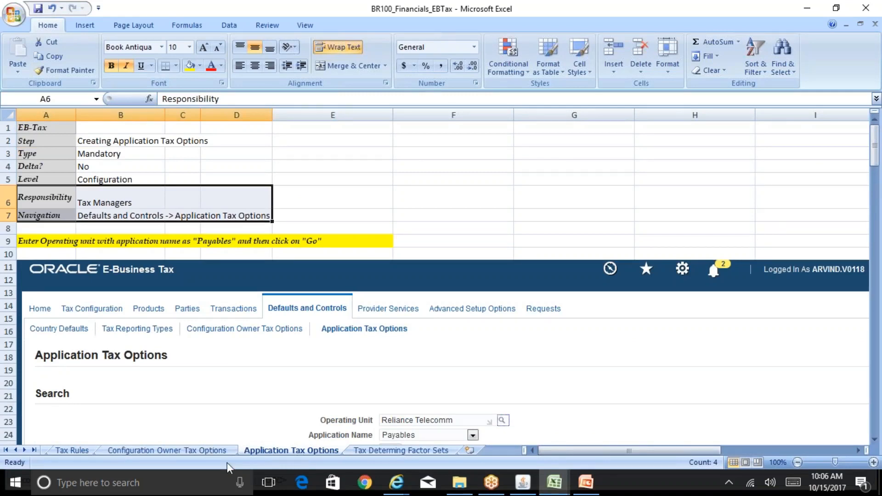
Step: Show the Configuration Owner Tax Options sheet from row 1 with the AP Expense Reports event class setup
left_click(166, 451)
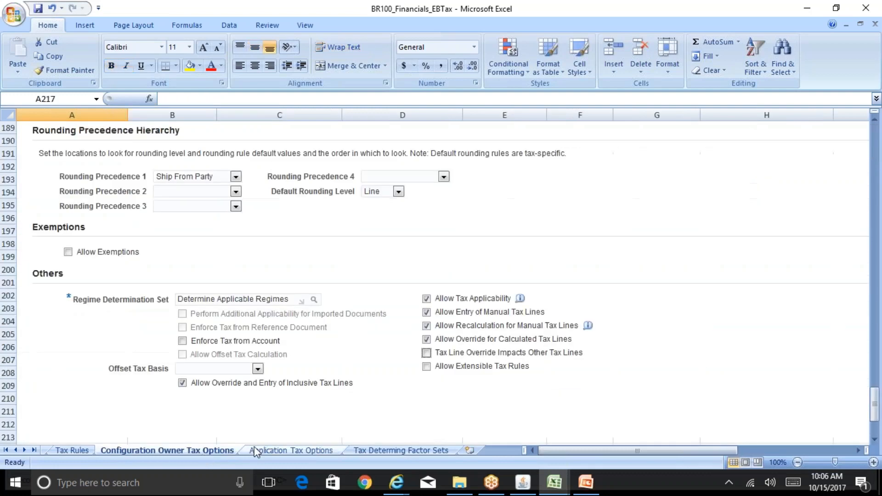
left_click(291, 450)
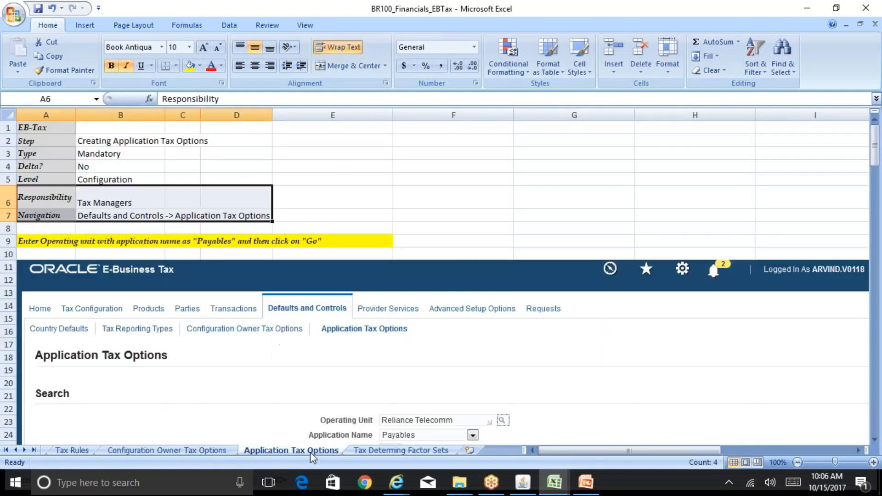
left_click(166, 450)
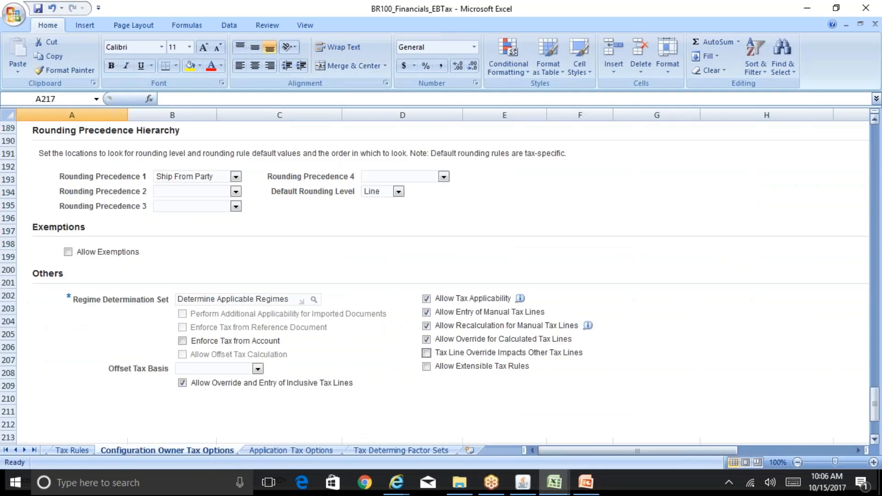
scroll("up", 3)
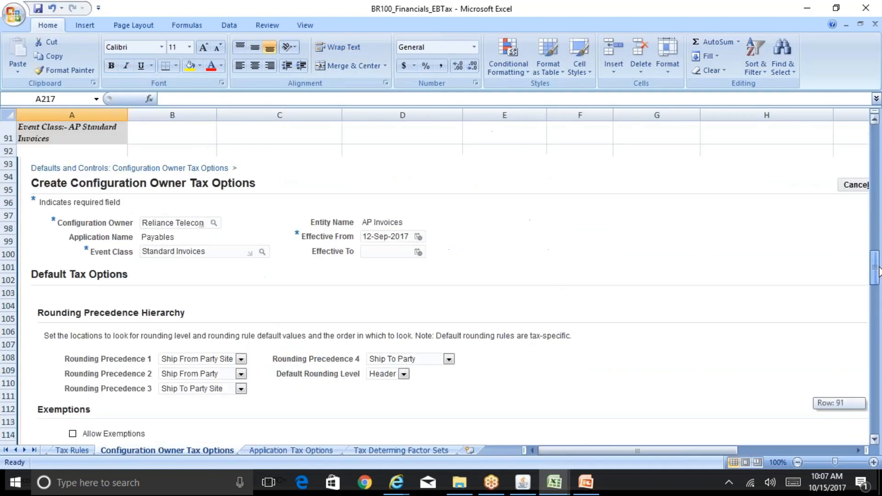
scroll("up", 3)
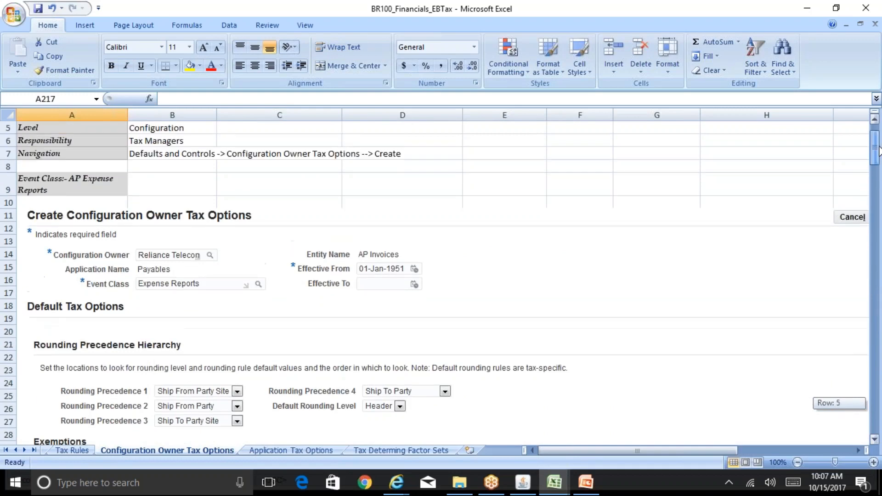
scroll("down", 3)
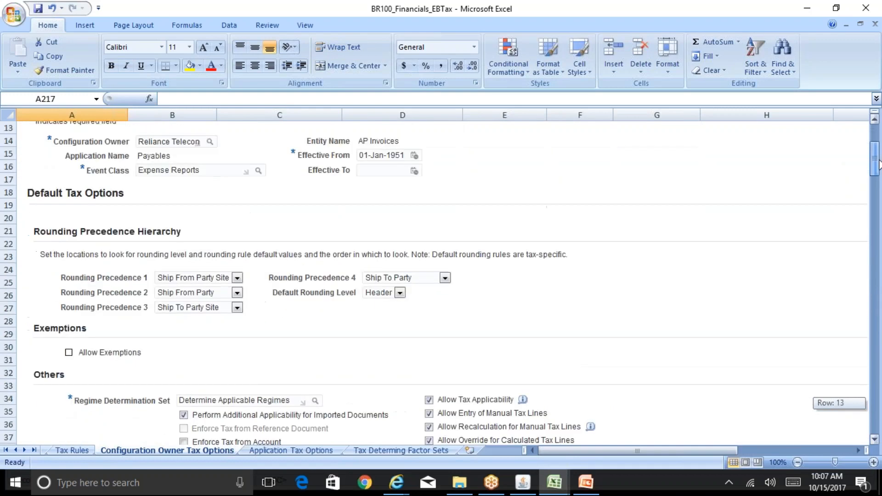
scroll("up", 3)
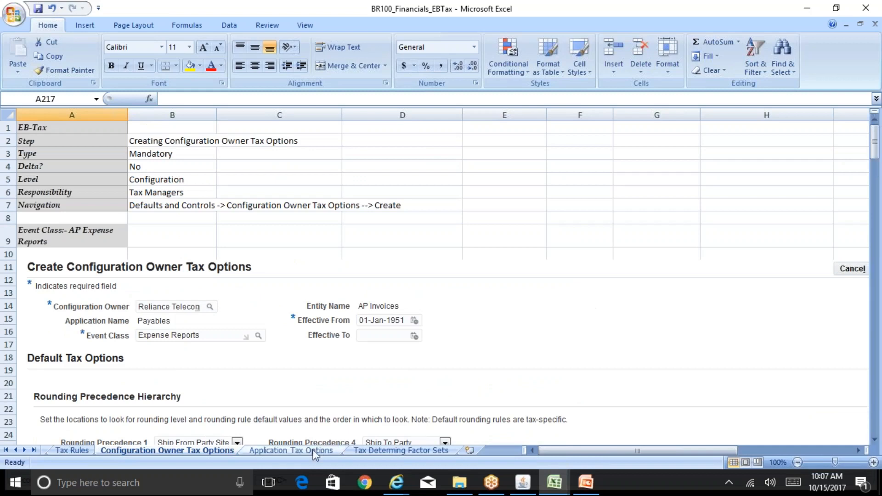
Step: Review the Application Tax Options step's Tax Managers responsibility and navigation path in cells B6, B7 and D7
left_click(291, 450)
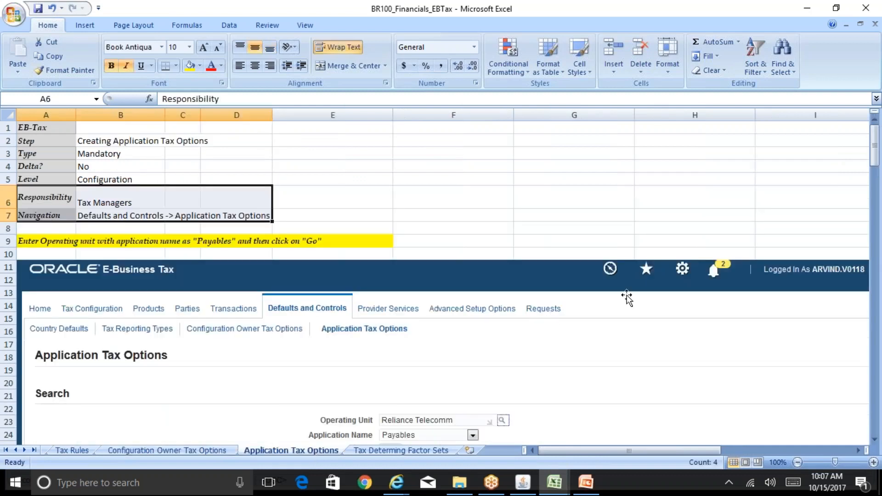
left_click(120, 202)
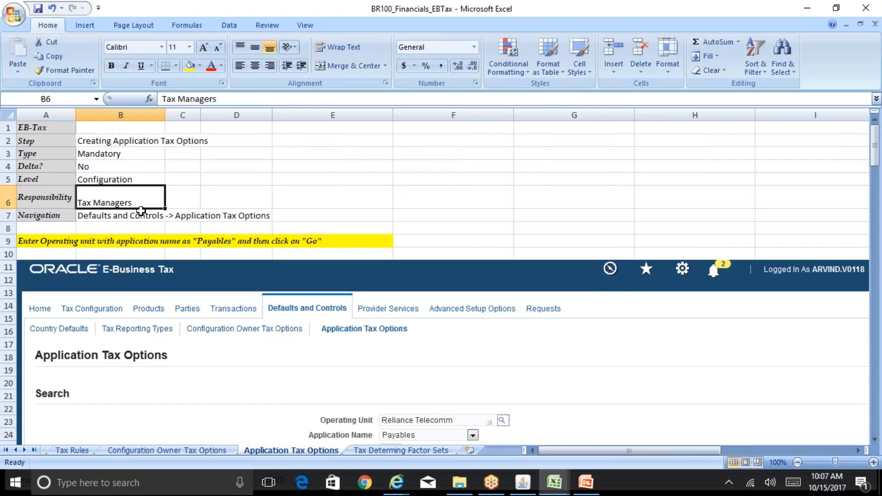
left_click(119, 215)
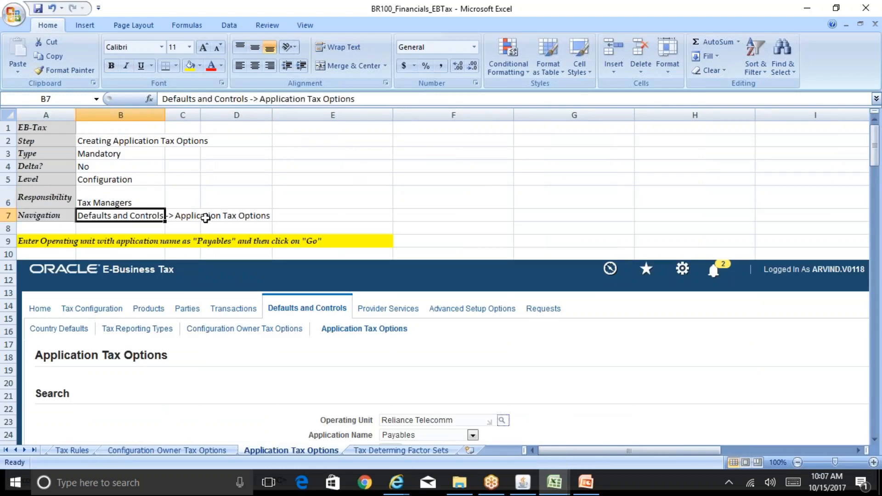
left_click(236, 215)
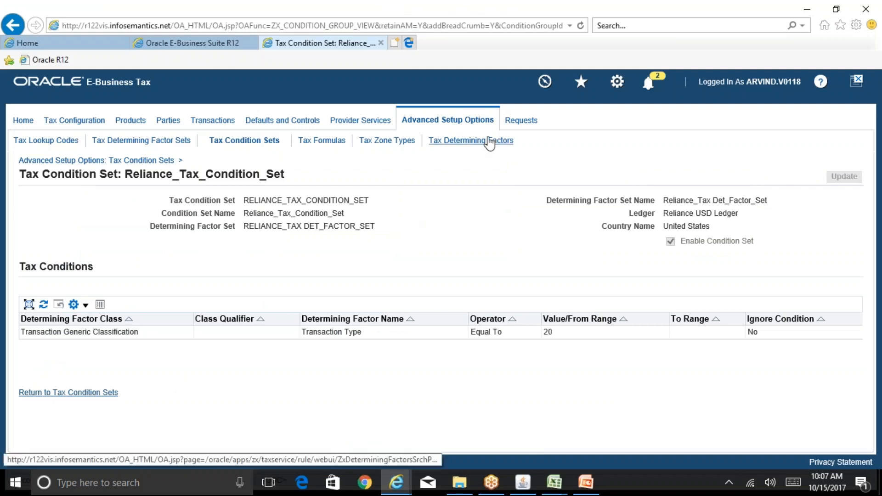
mouse_move(282, 120)
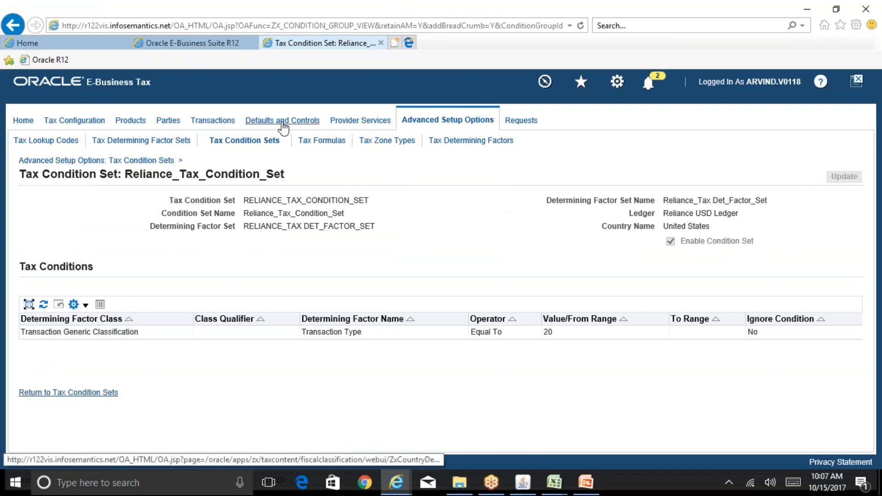
Step: Reach the Application Tax Options search page under Defaults and Controls, with Payables as application name
left_click(282, 120)
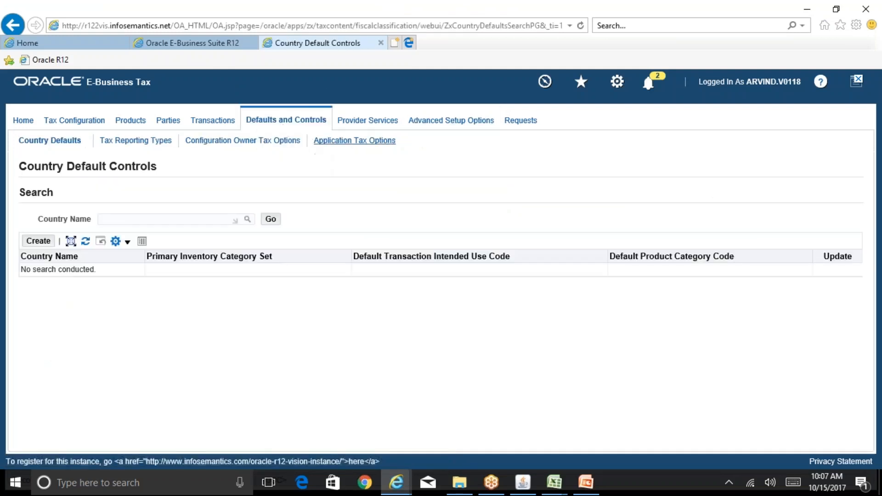
left_click(354, 140)
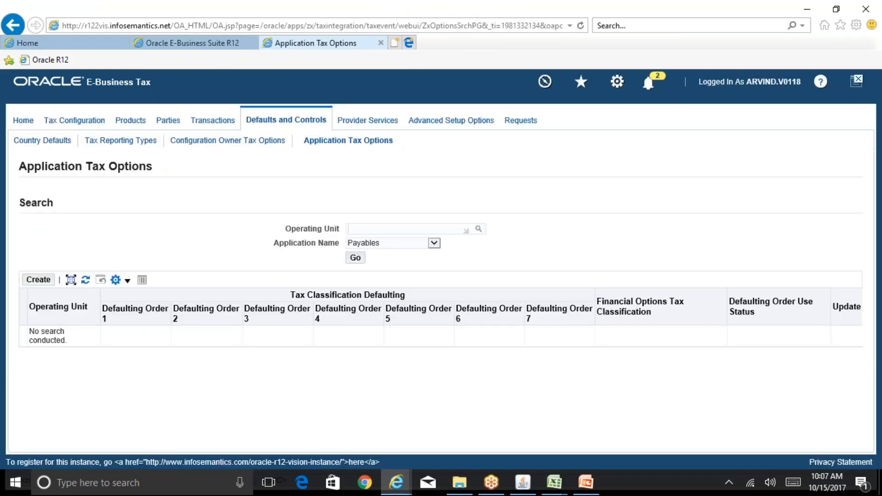
Step: Enter Reliance Telecomm as operating unit and keep Payables as application name on the search
type("Reliance Telecomm")
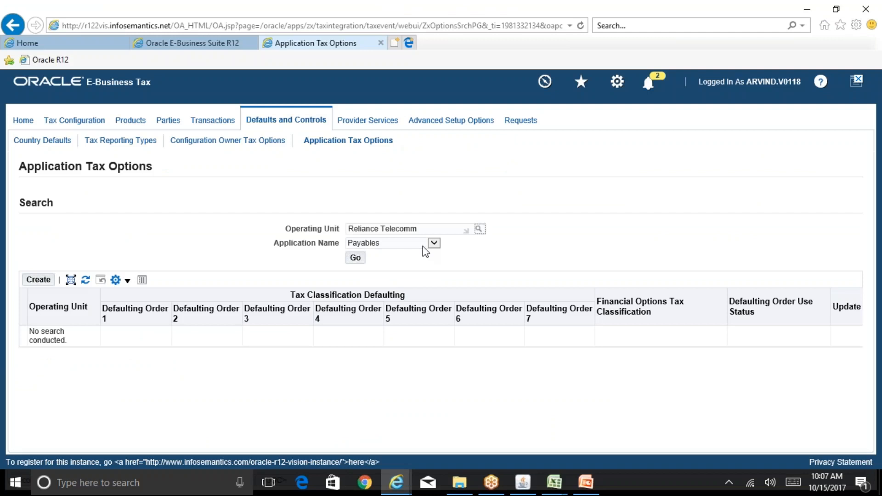
mouse_move(394, 249)
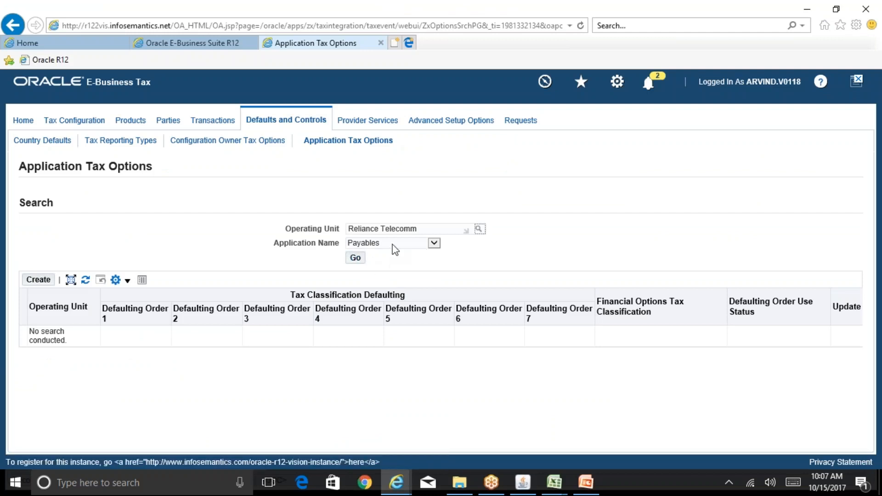
left_click(433, 243)
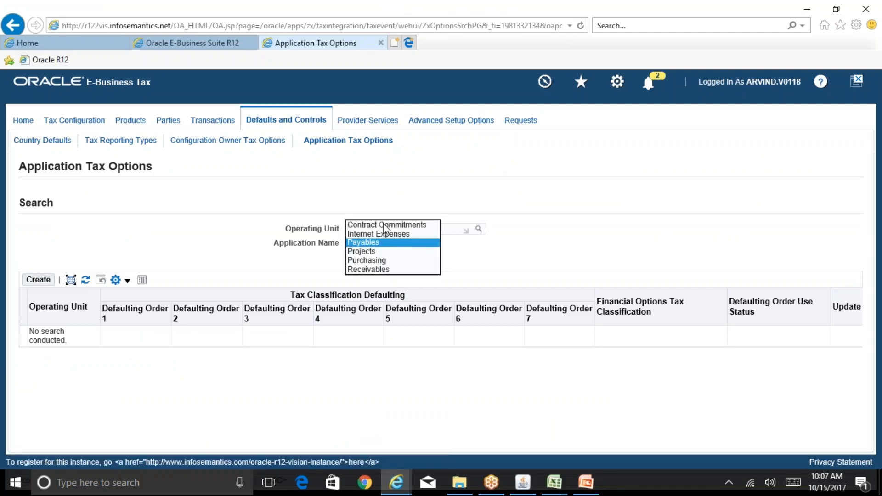
mouse_move(382, 246)
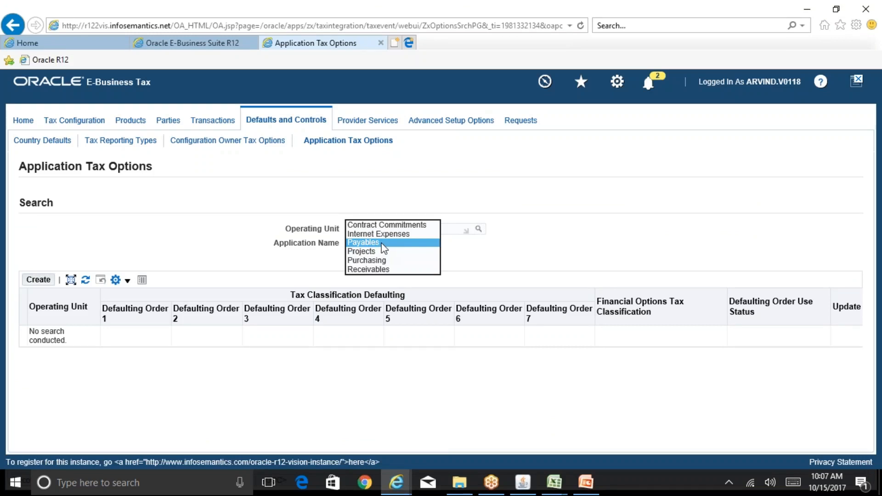
mouse_move(389, 272)
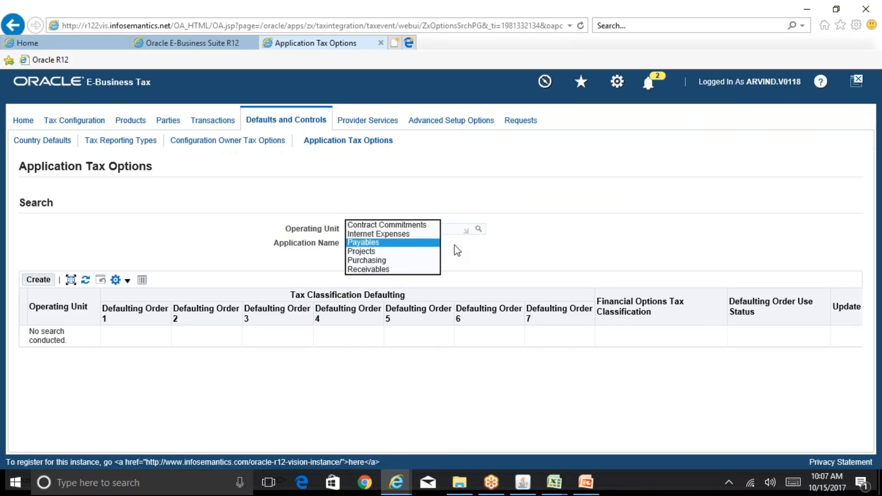
left_click(363, 241)
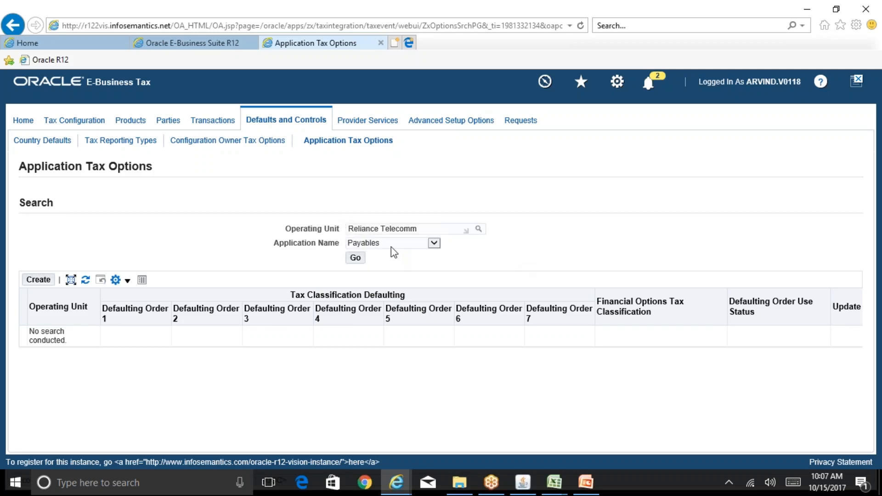
left_click(433, 243)
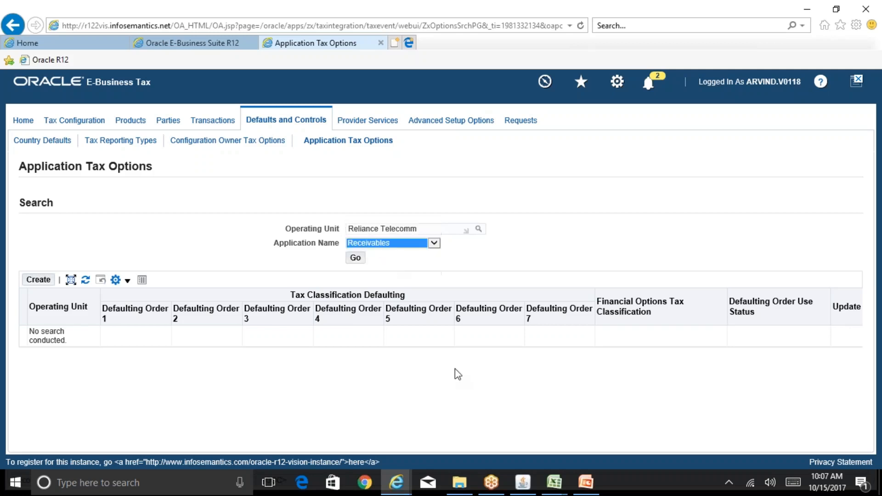
left_click(554, 482)
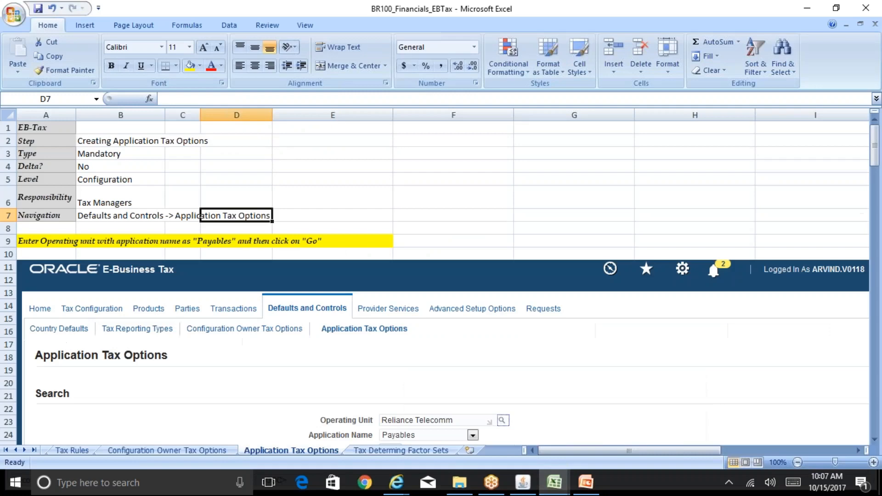
mouse_move(136, 246)
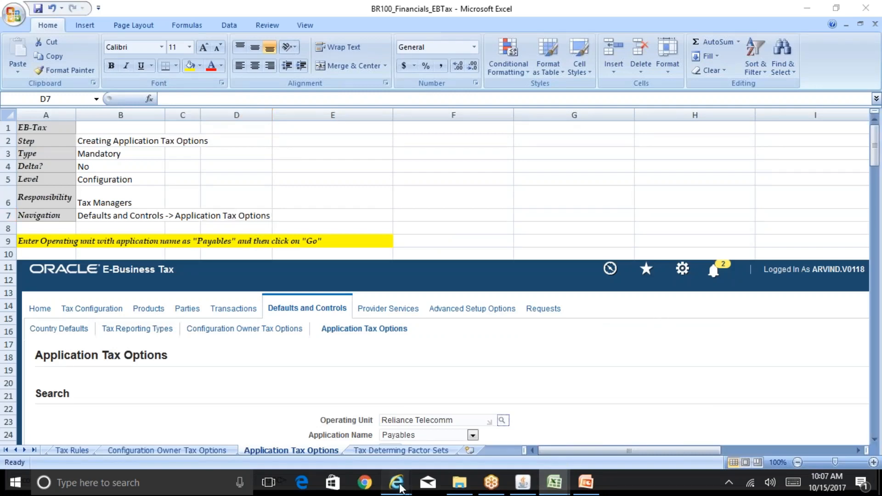
left_click(396, 483)
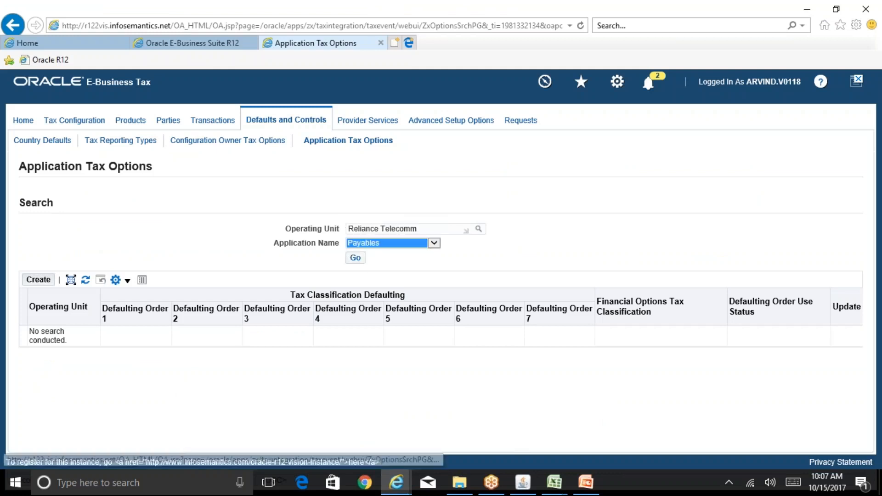
Step: Run the search to list the Reliance Telecomm Payables tax option, then return to the BR100 workbook
left_click(355, 258)
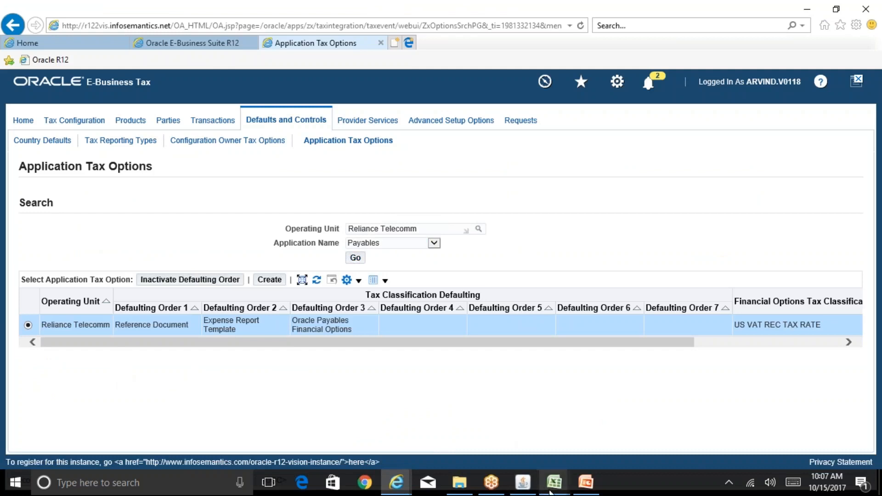
left_click(554, 483)
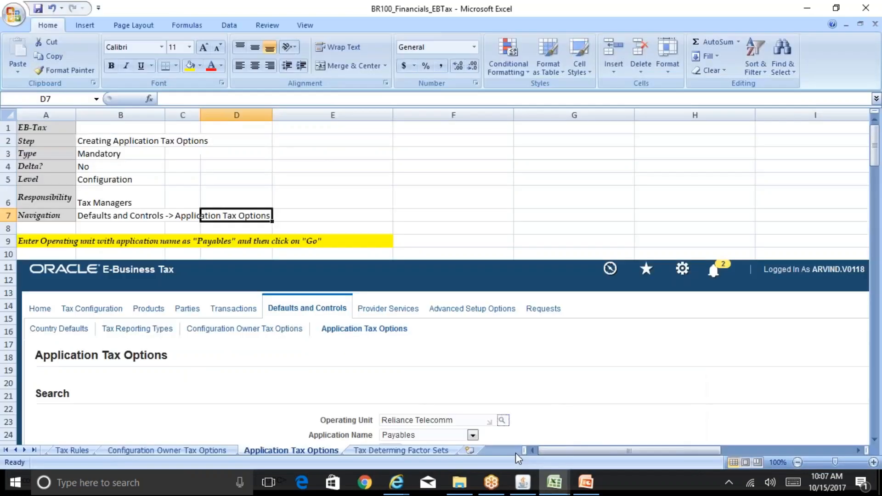
scroll("down", 3)
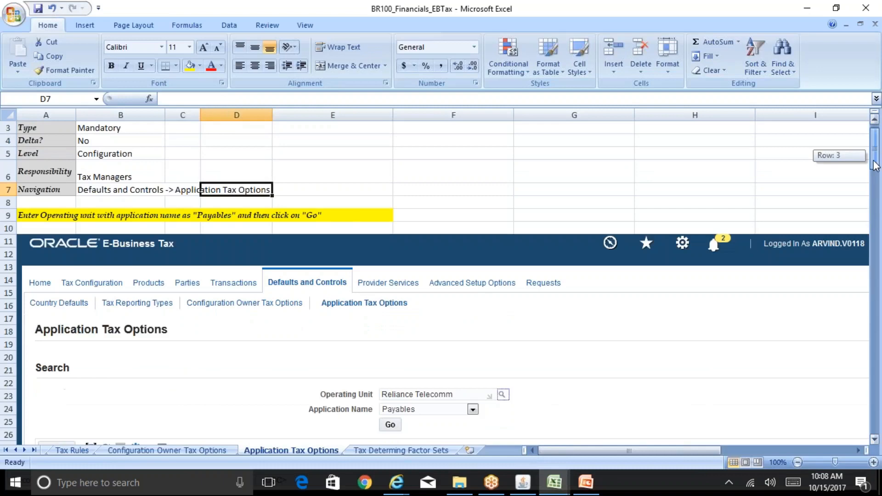
scroll("down", 3)
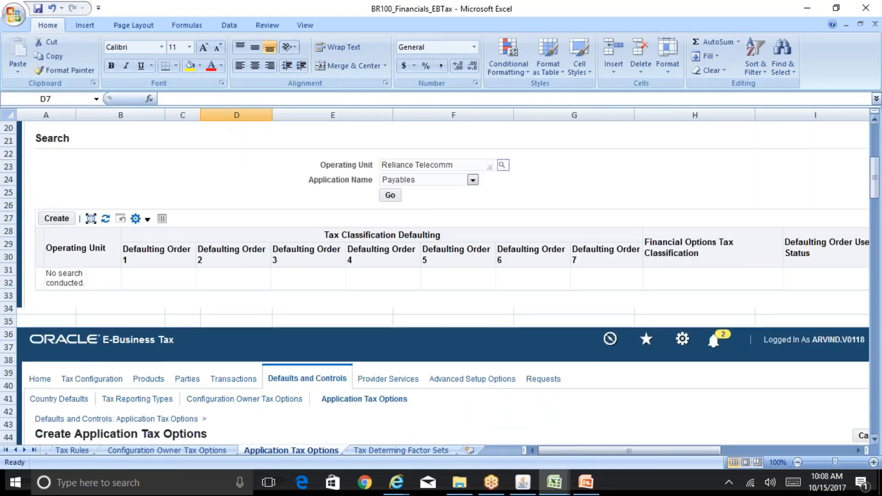
scroll("down", 3)
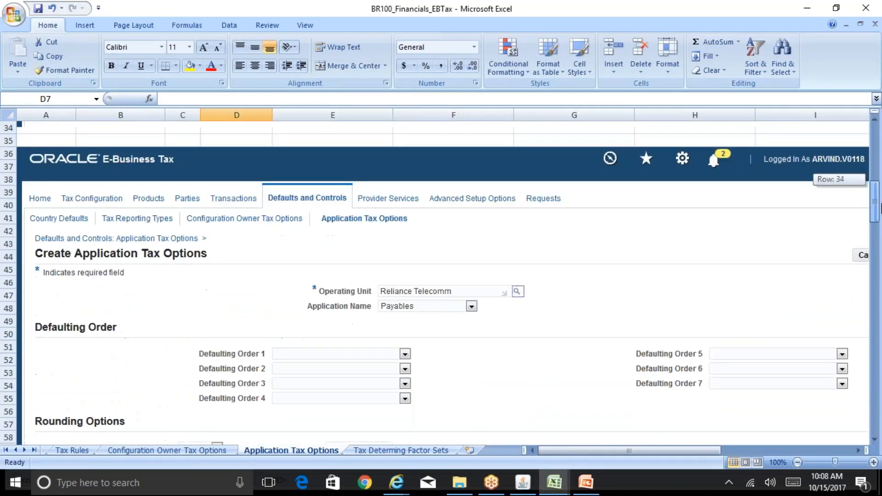
scroll("down", 3)
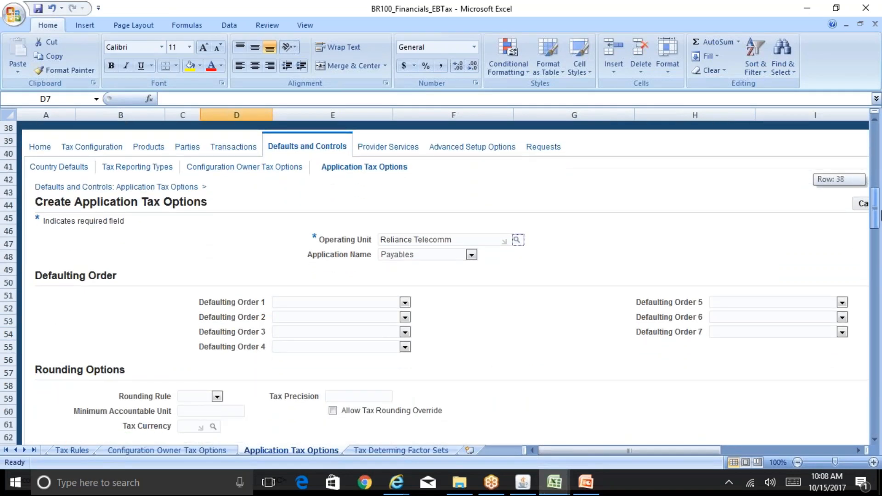
scroll("down", 3)
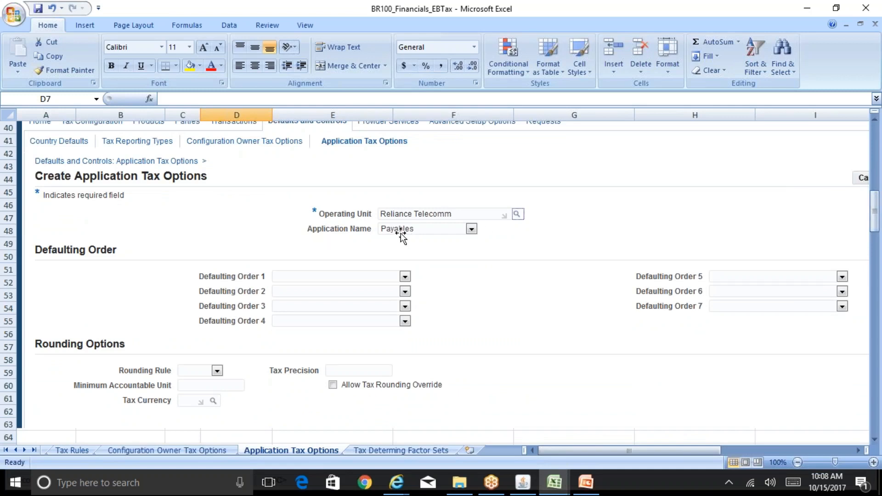
mouse_move(260, 300)
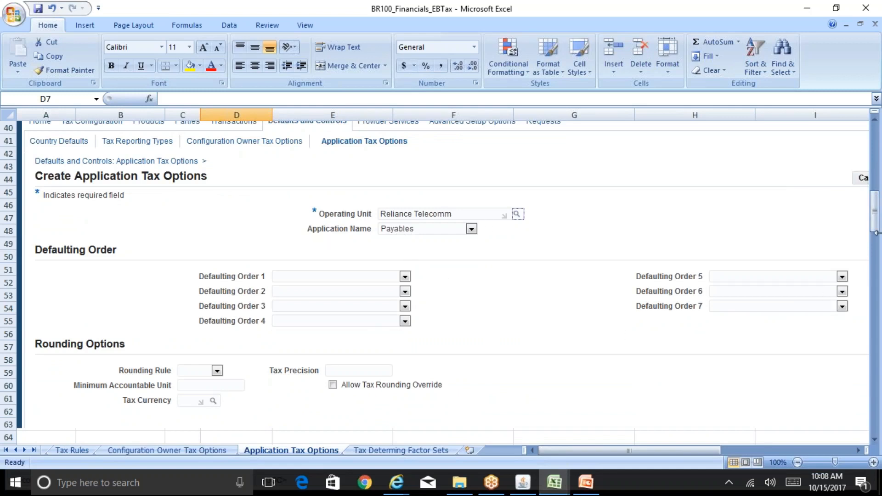
scroll("down", 3)
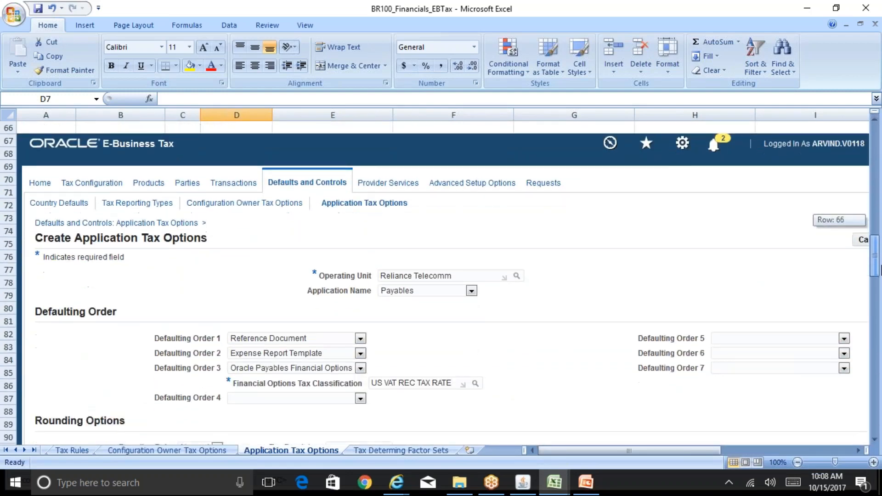
scroll("down", 3)
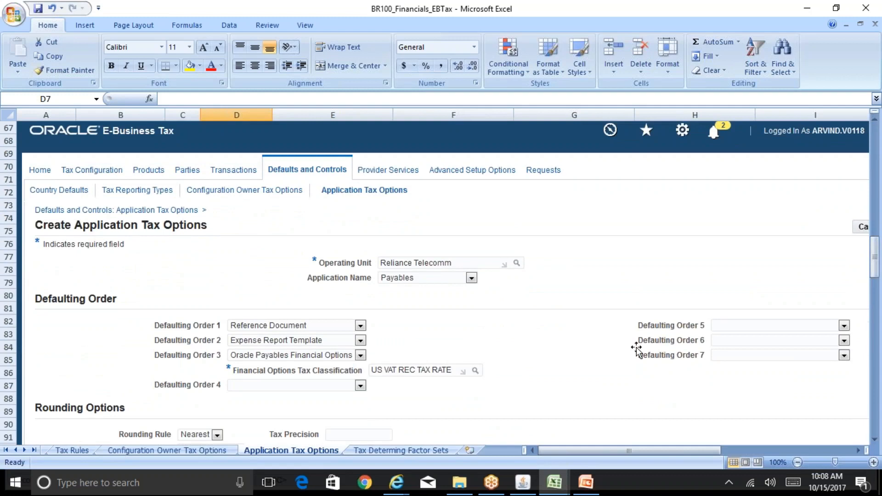
mouse_move(416, 366)
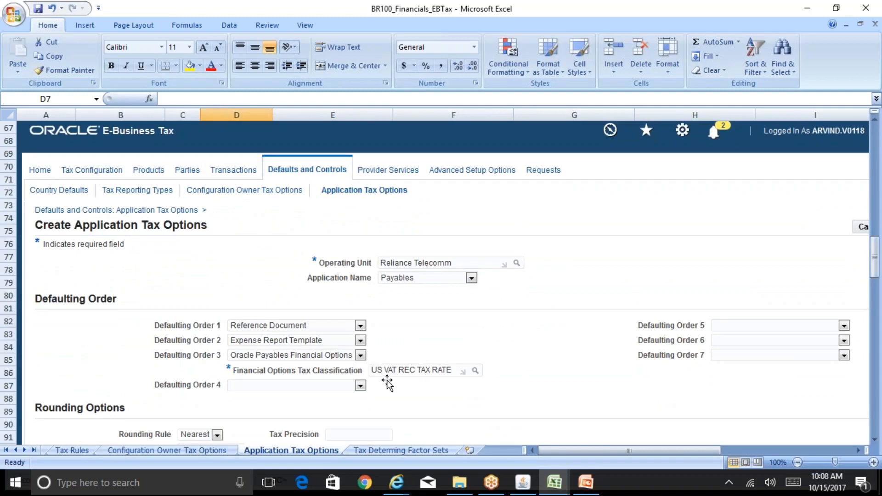
mouse_move(363, 331)
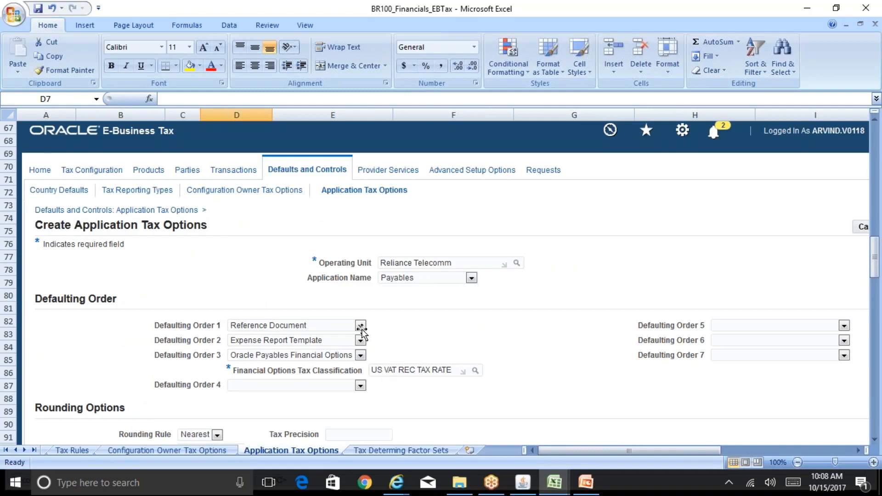
mouse_move(365, 360)
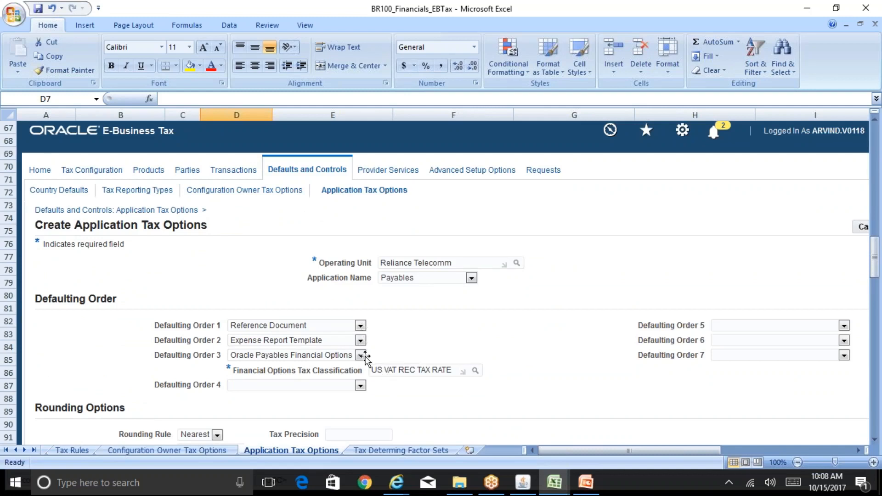
mouse_move(360, 359)
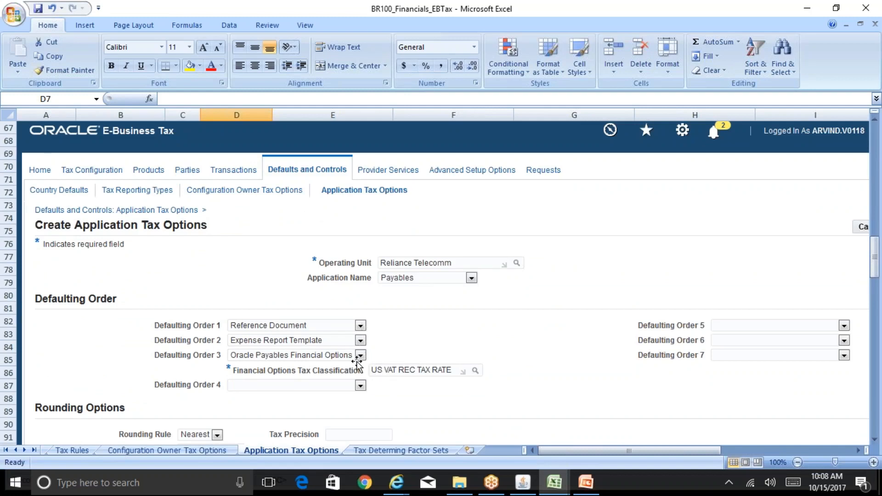
mouse_move(424, 373)
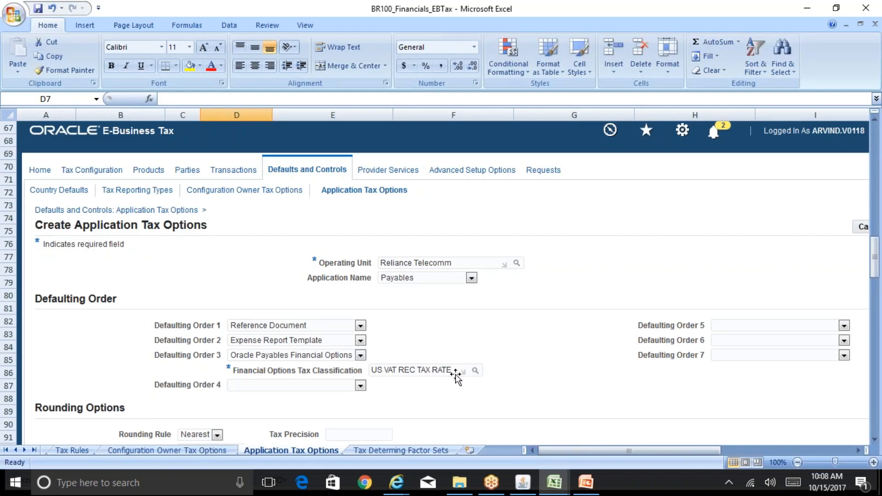
mouse_move(467, 376)
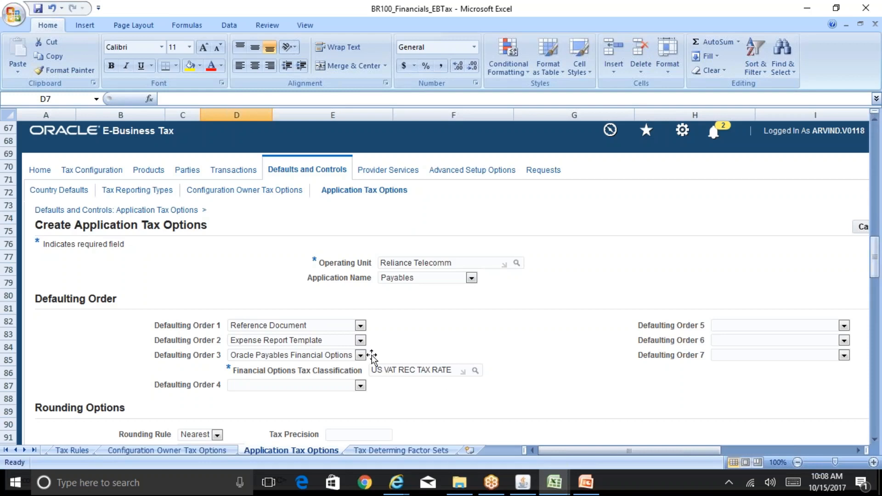
scroll("down", 3)
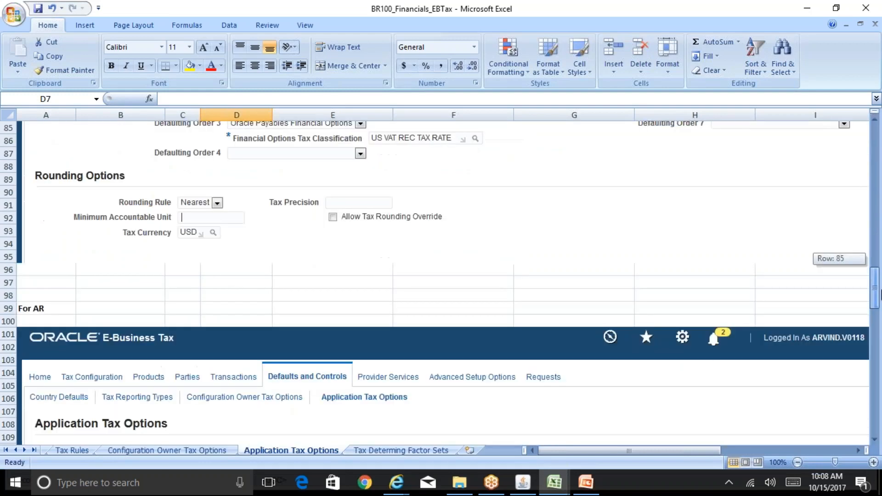
scroll("down", 3)
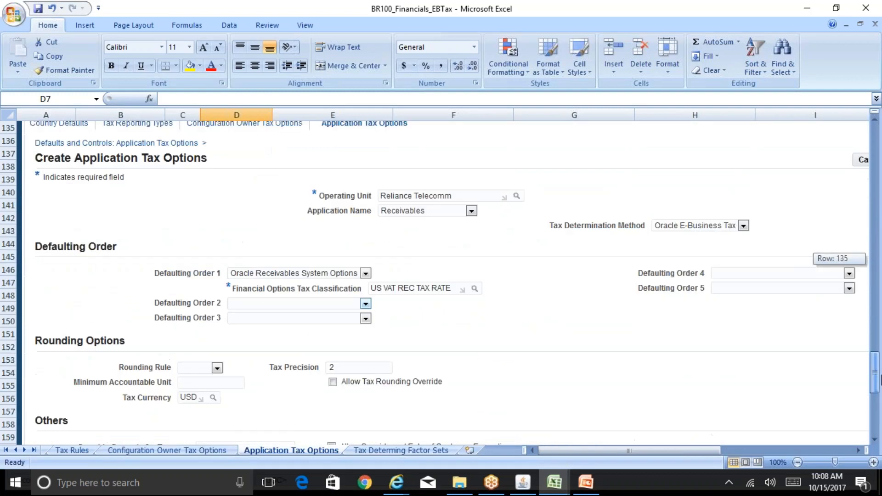
scroll("down", 3)
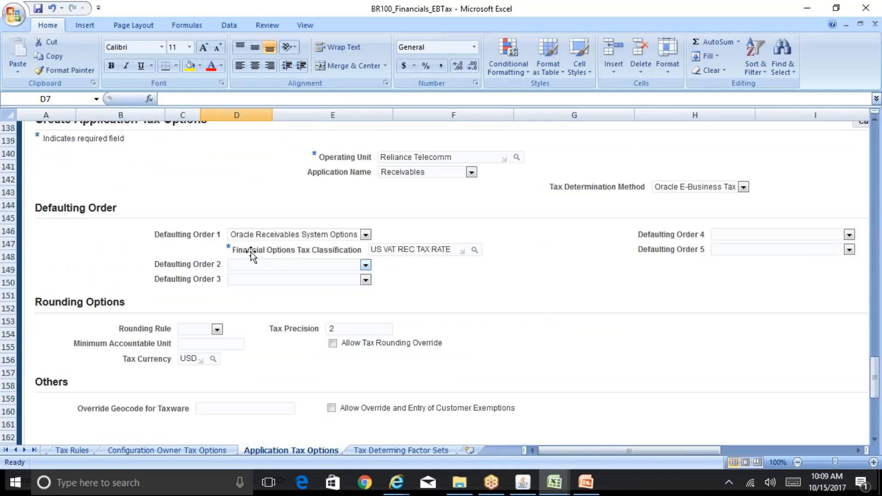
mouse_move(390, 260)
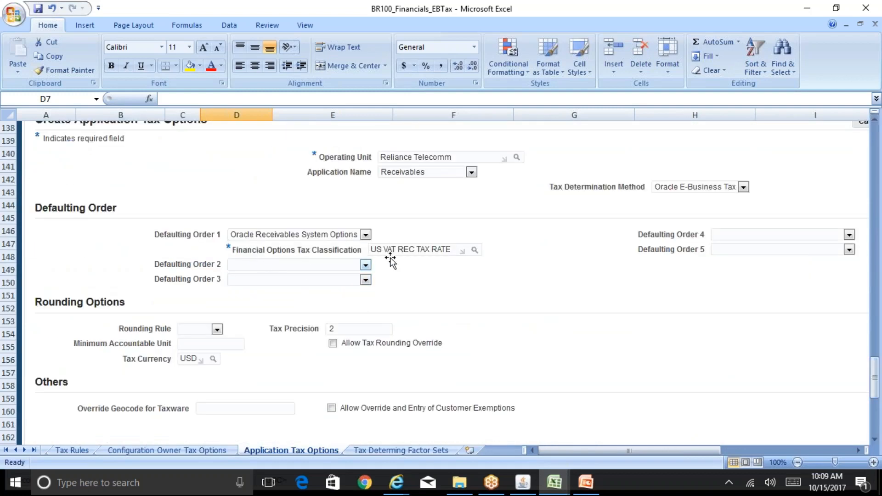
mouse_move(453, 257)
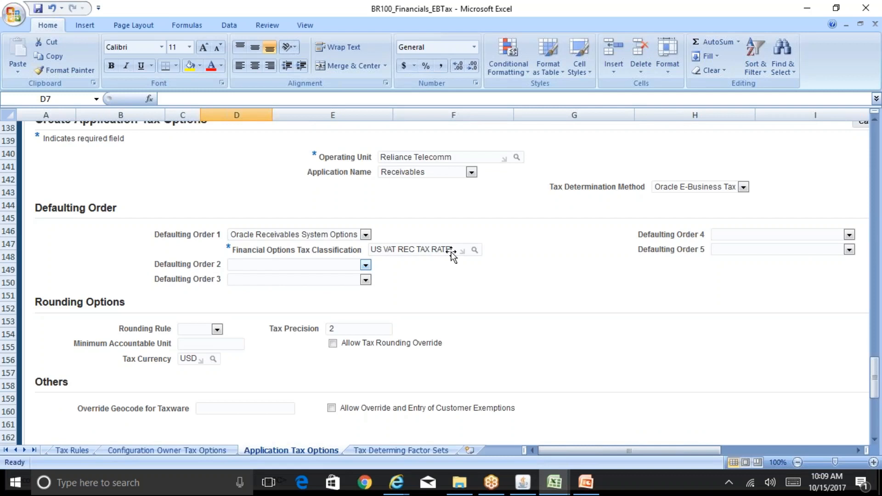
mouse_move(438, 256)
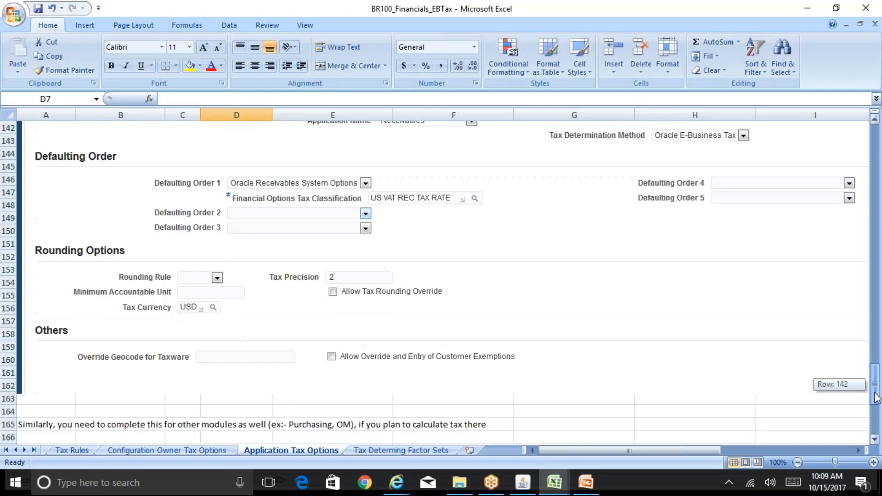
scroll("down", 3)
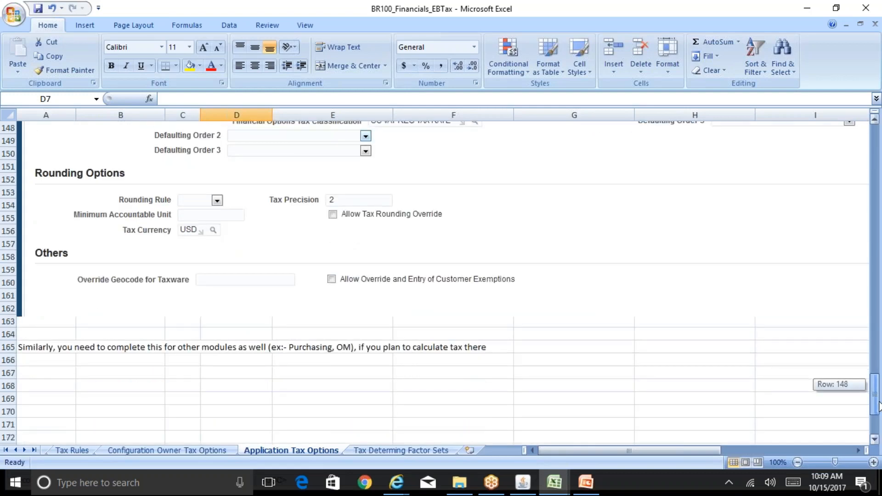